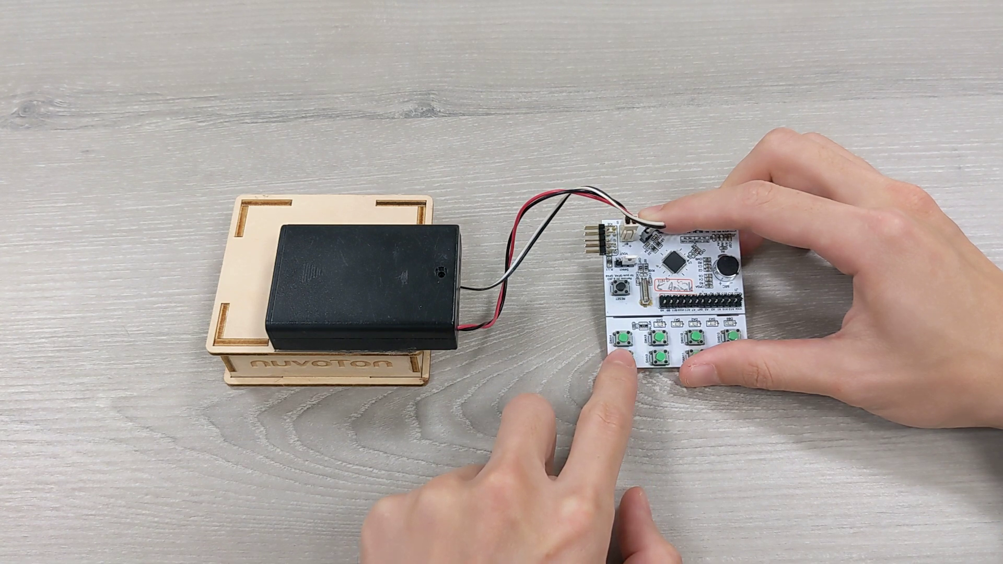
left_click(627, 351)
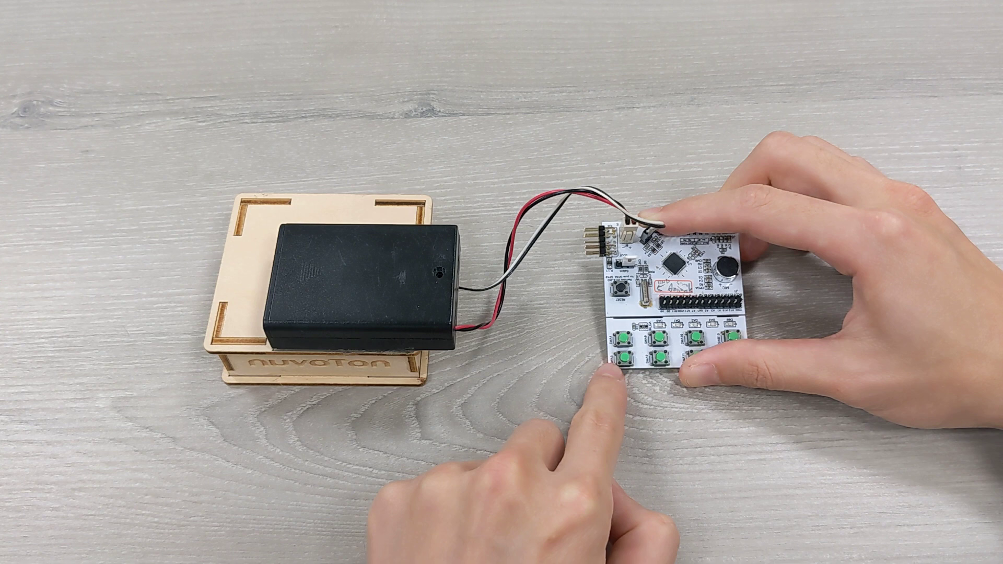
left_click(624, 332)
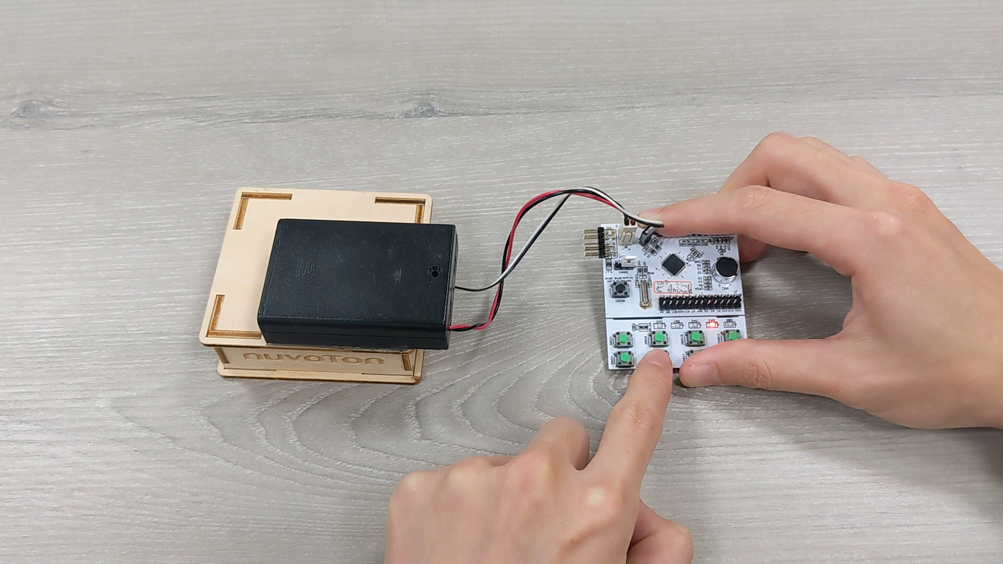
left_click(646, 349)
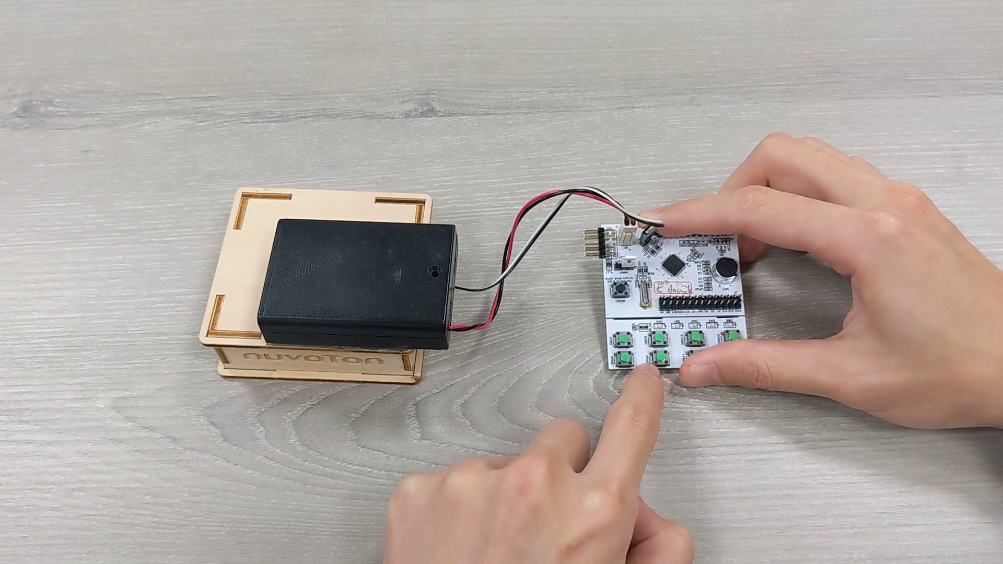